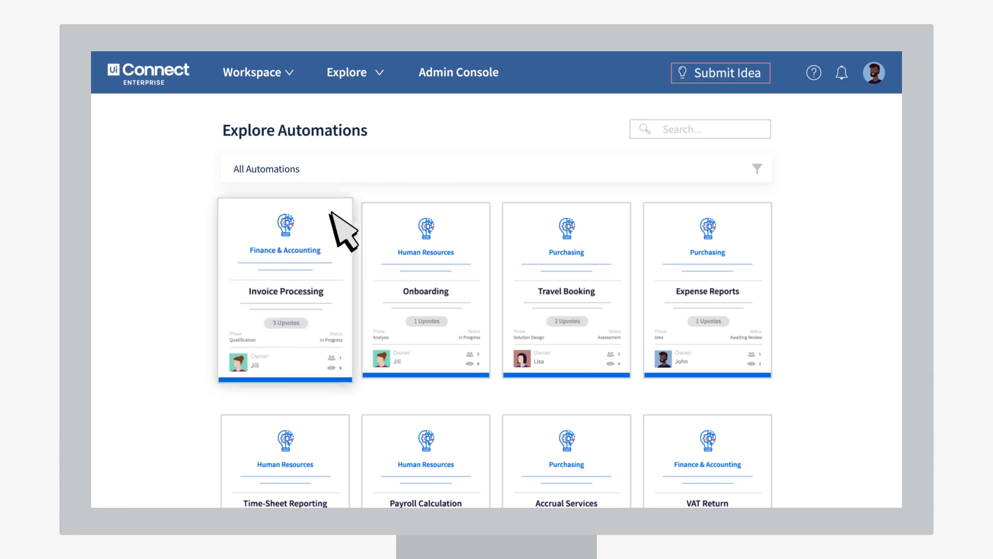
mouse_move(686, 272)
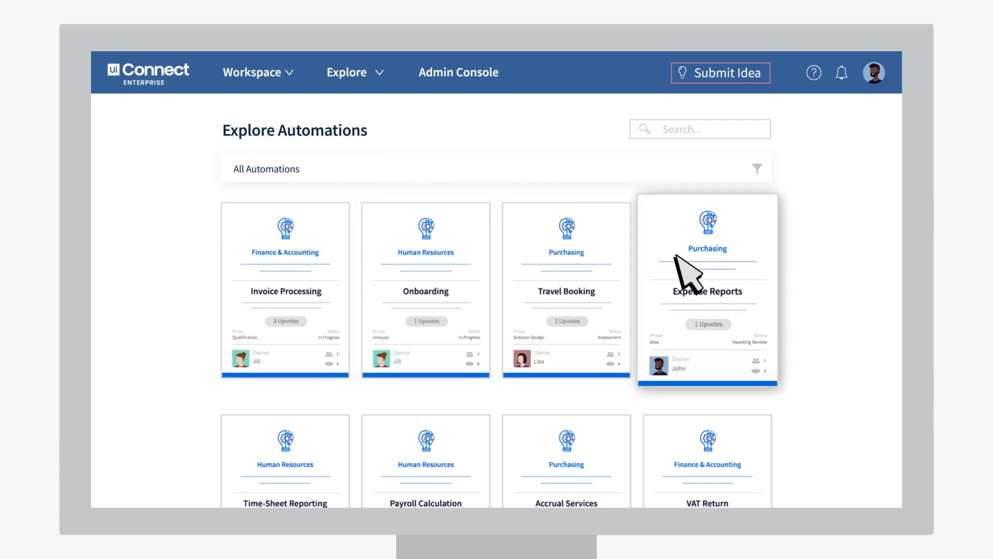
Open the Invoice Processing automation idea and upvote it.
scroll("down", 3)
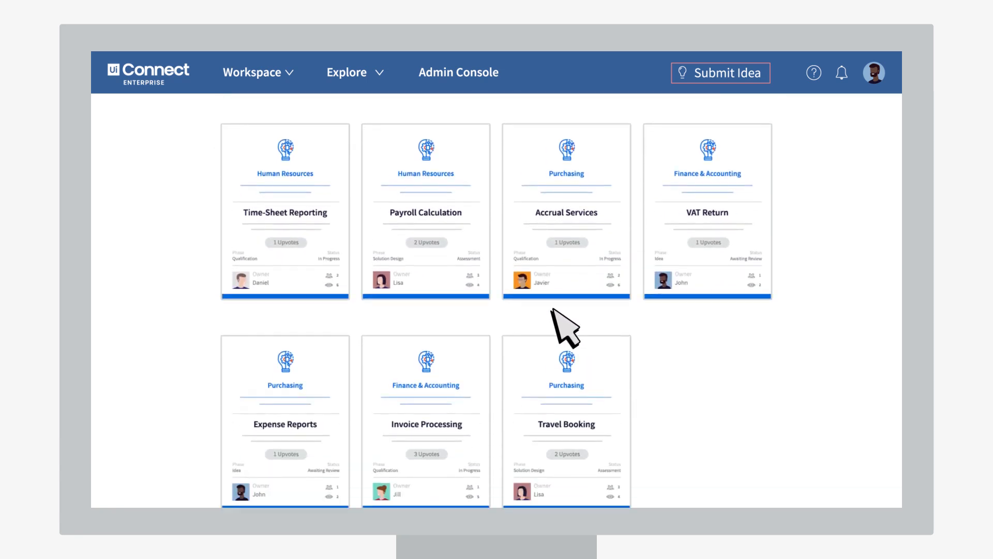
scroll("down", 3)
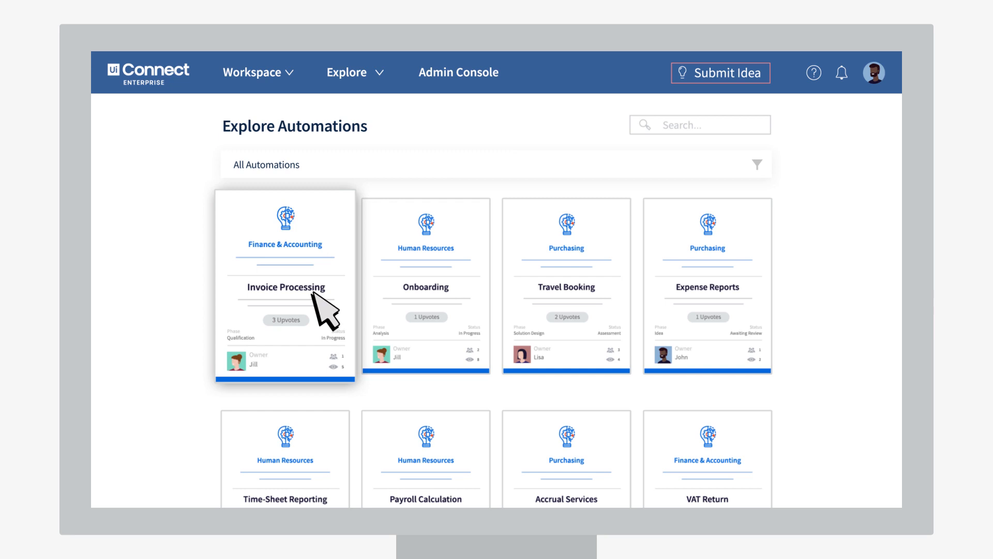
left_click(286, 286)
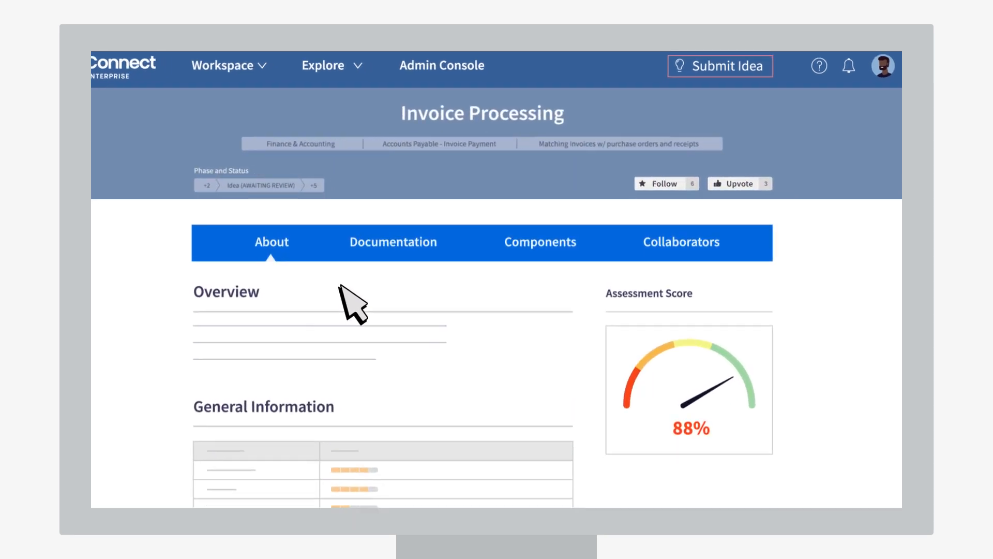
left_click(740, 183)
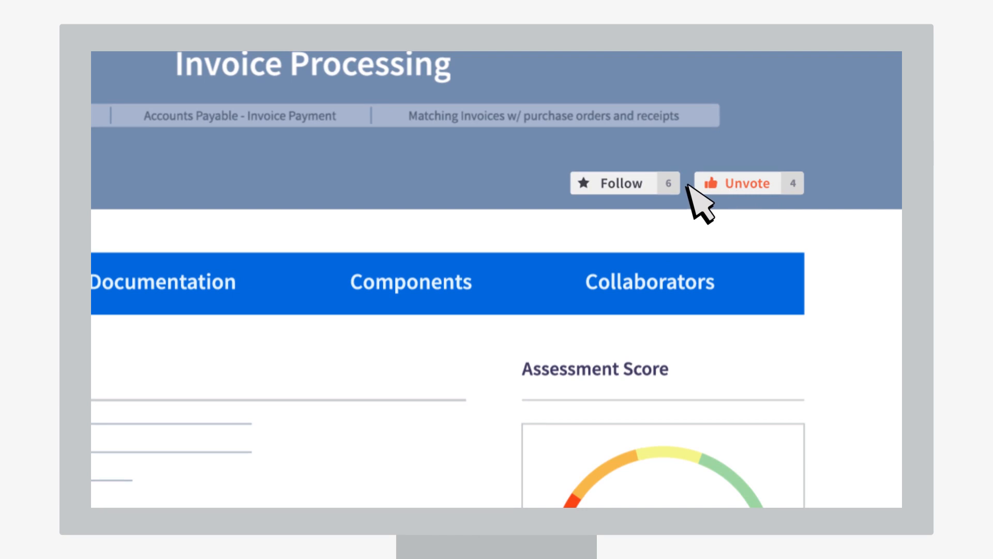
left_click(624, 183)
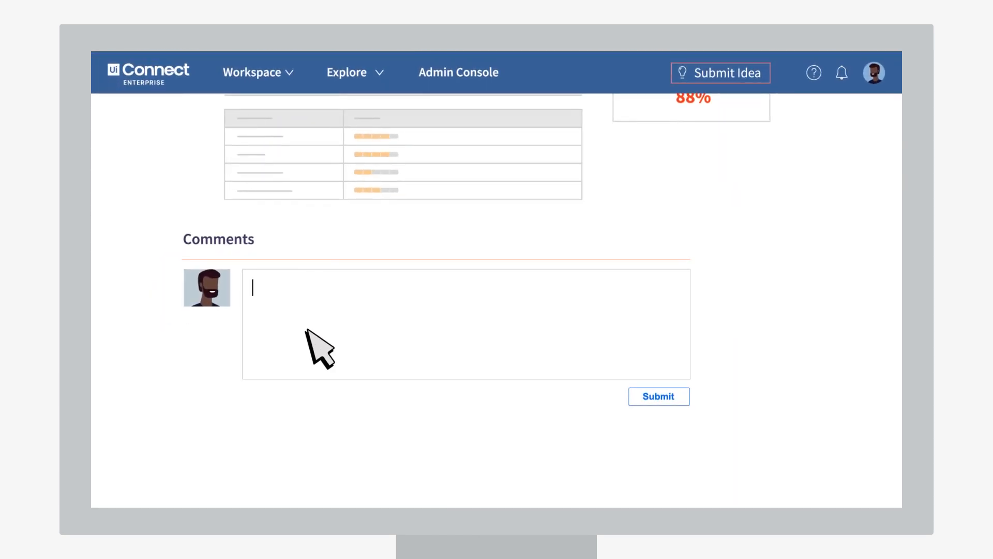
type("@Jill I can help you with so")
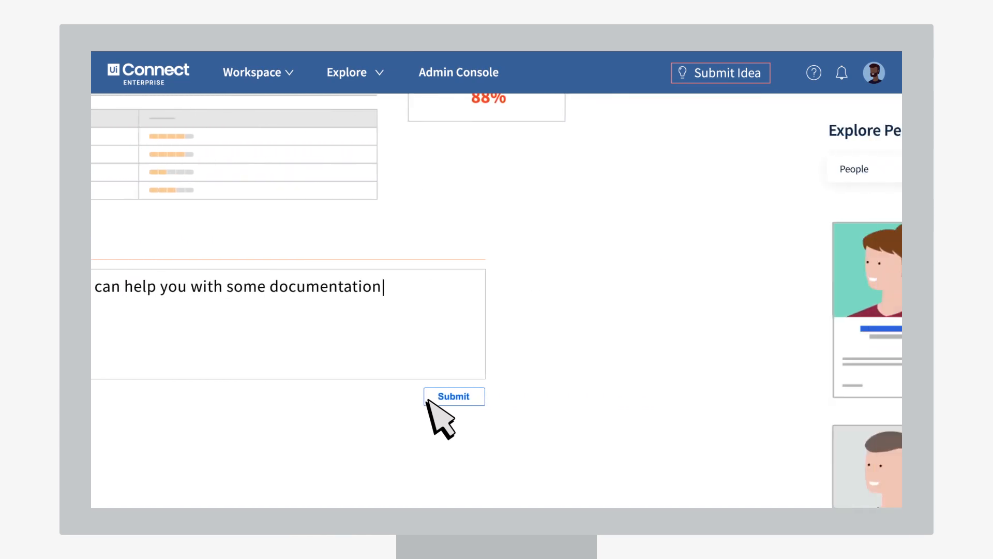
left_click(454, 396)
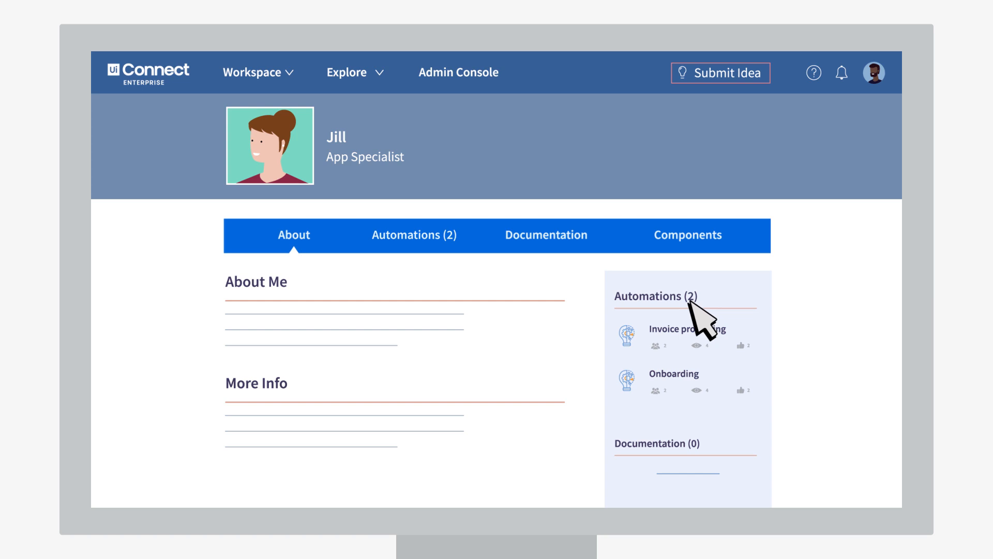
View Jill's Automations (2) list, then head back to Explore Automations.
left_click(415, 235)
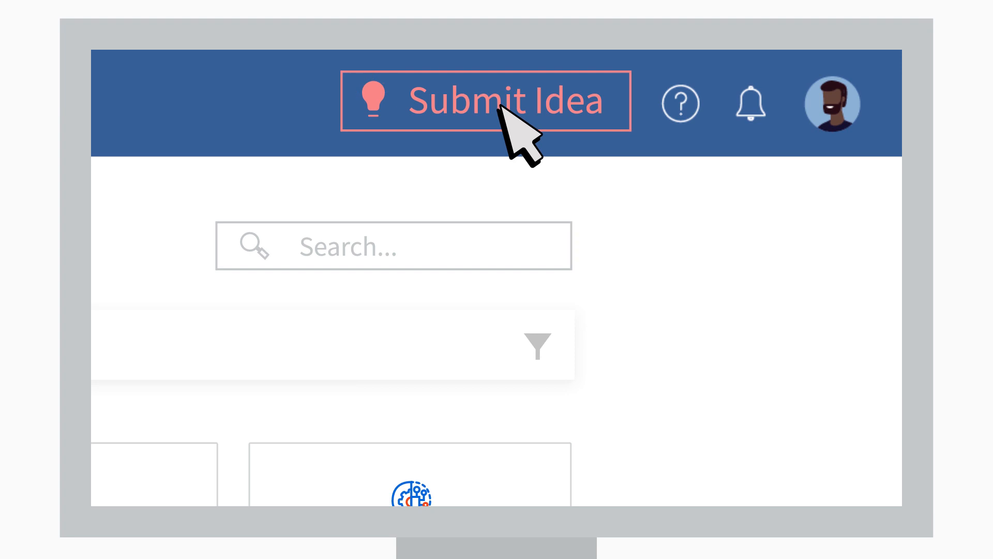
Start a new idea via Submit Idea and begin the 'Have an idea for automation?' questions.
left_click(472, 101)
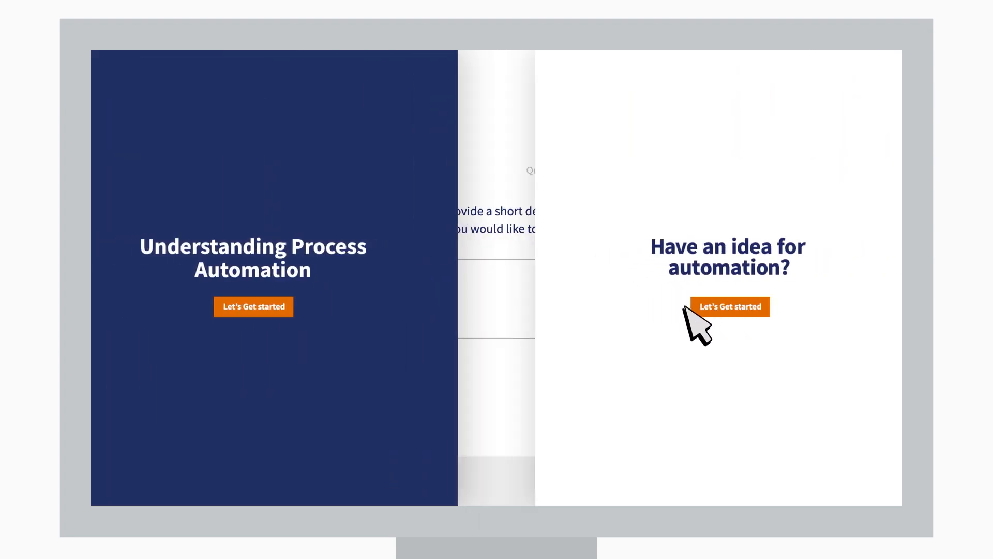
left_click(730, 307)
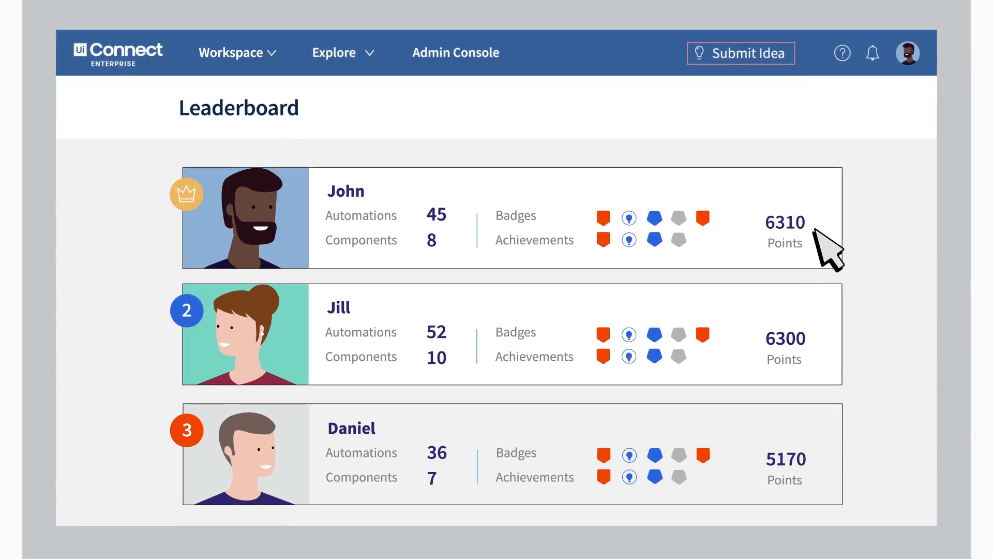
Open the Workspace menu's personal areas to reach the Invoice Processing idea.
left_click(238, 54)
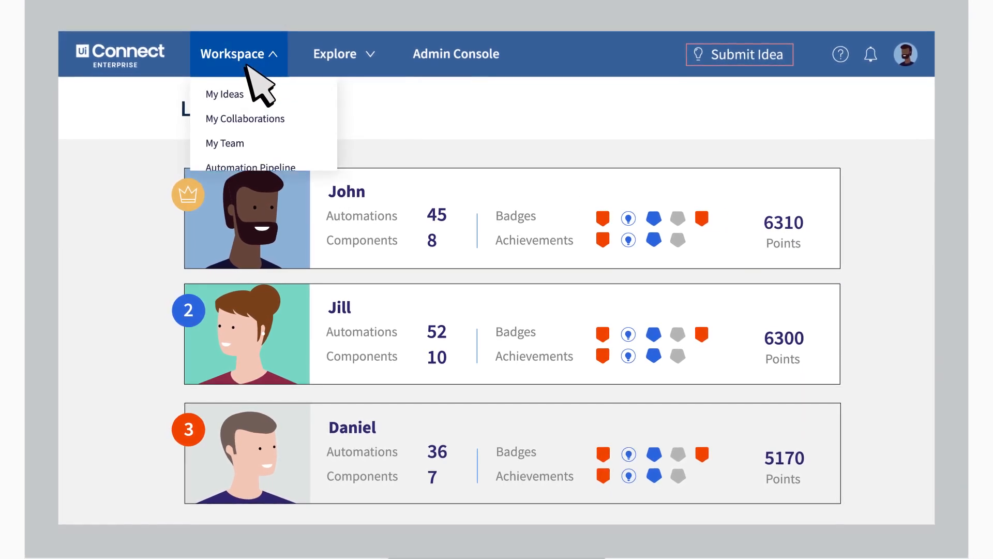
left_click(225, 93)
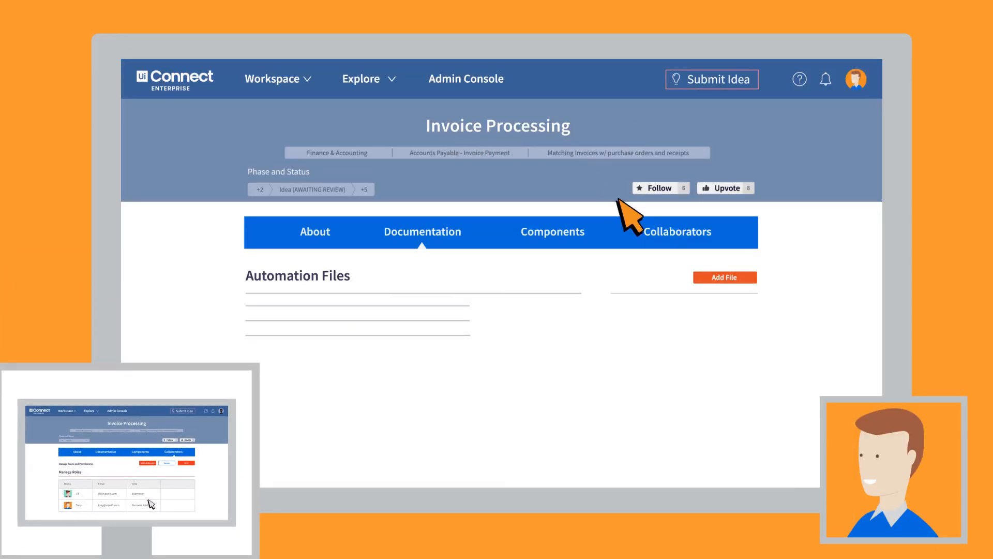
Attach process_definition.docx as Process Definition, add a solution architect, and attach the specs file.
left_click(724, 277)
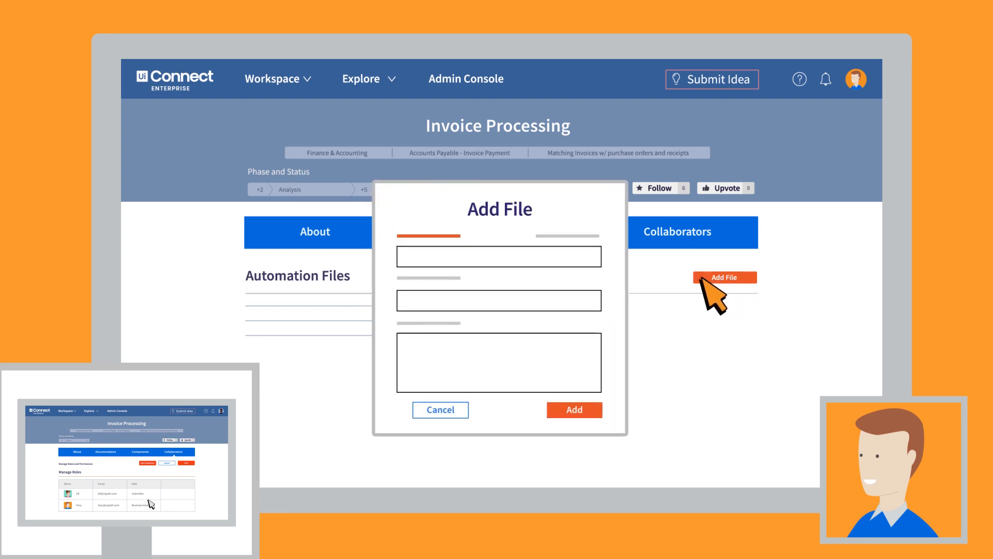
type("Process Definition")
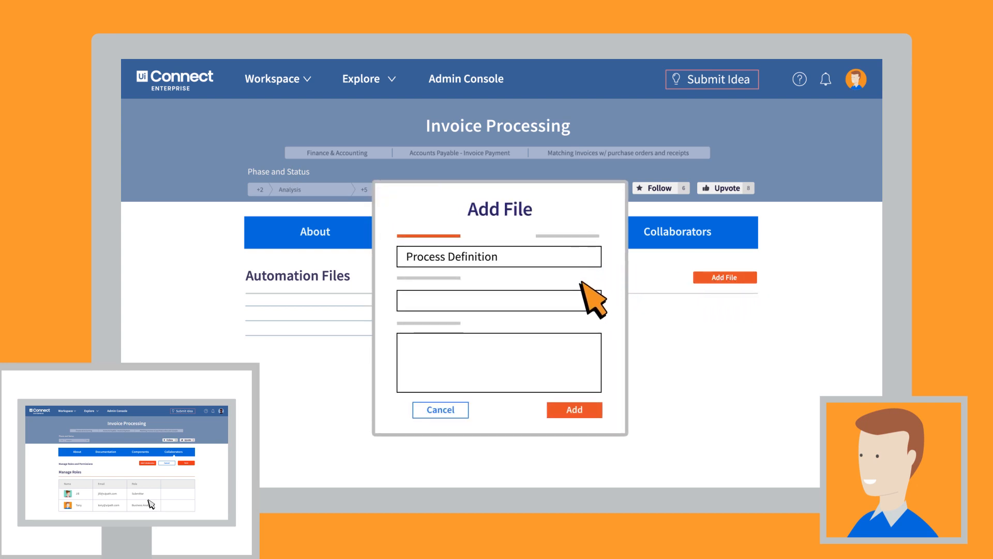
type("process_definition.docx")
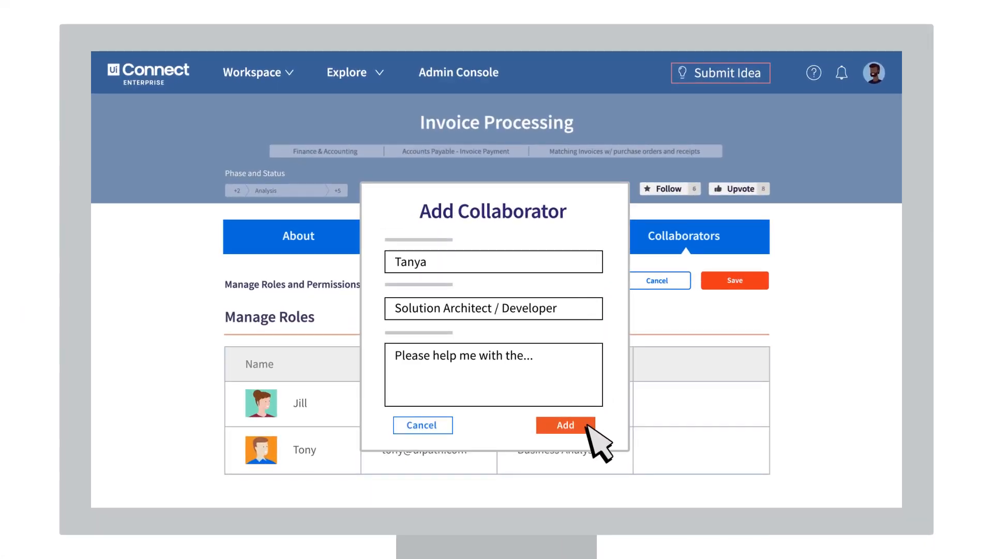
left_click(564, 425)
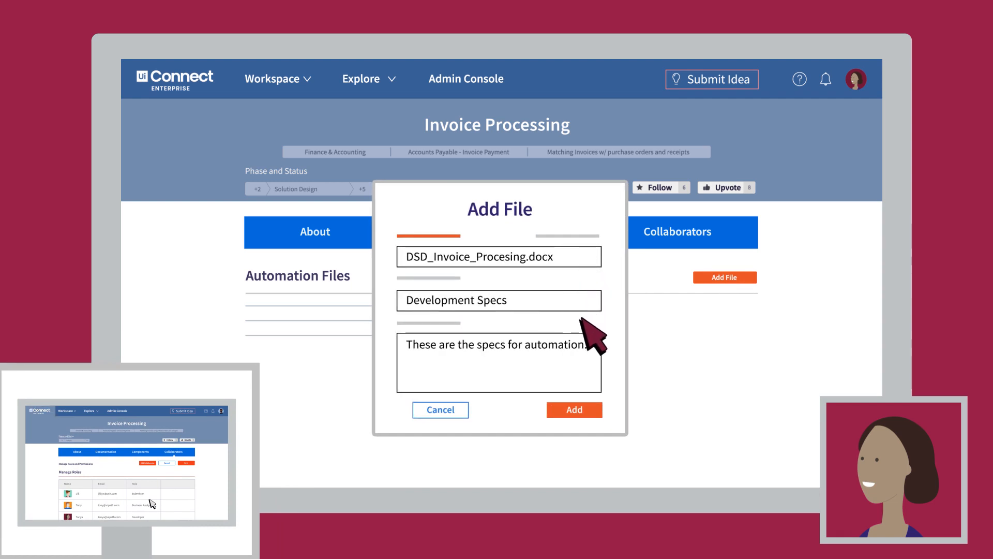
left_click(573, 409)
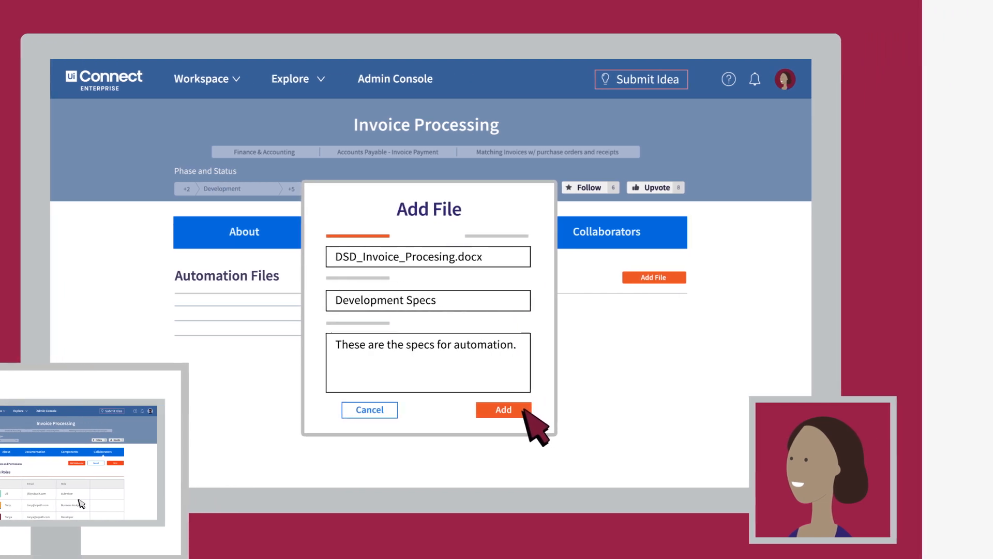